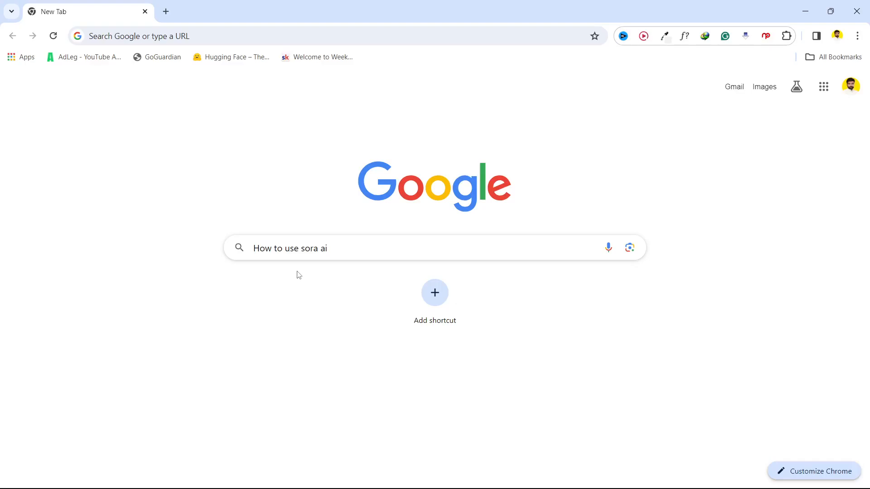
mouse_move(275, 272)
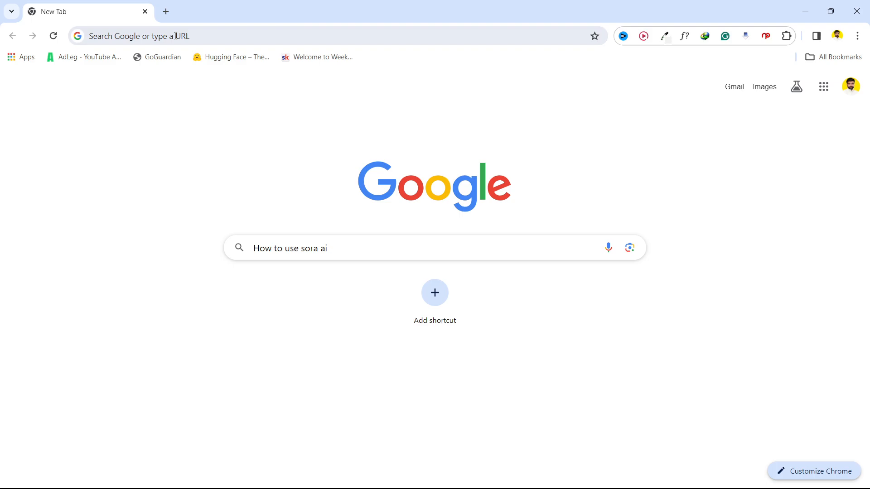
Search Google for 'sora' in a new tab.
left_click(165, 11)
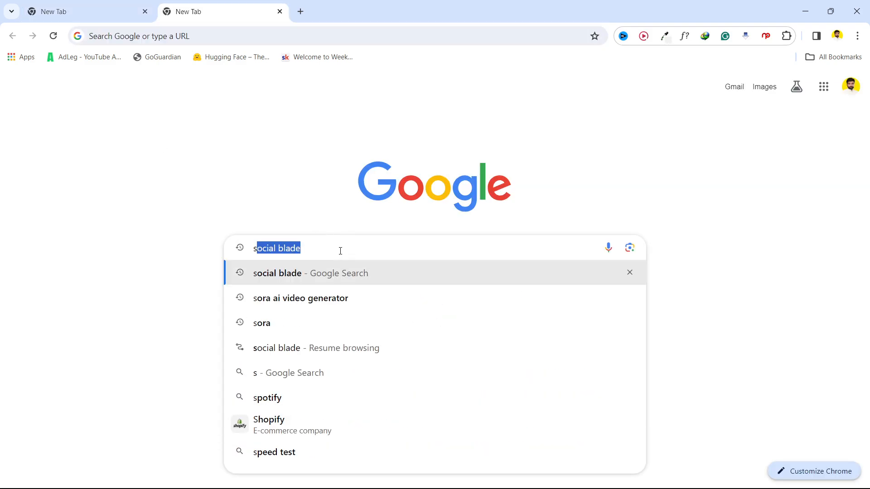
type("sora")
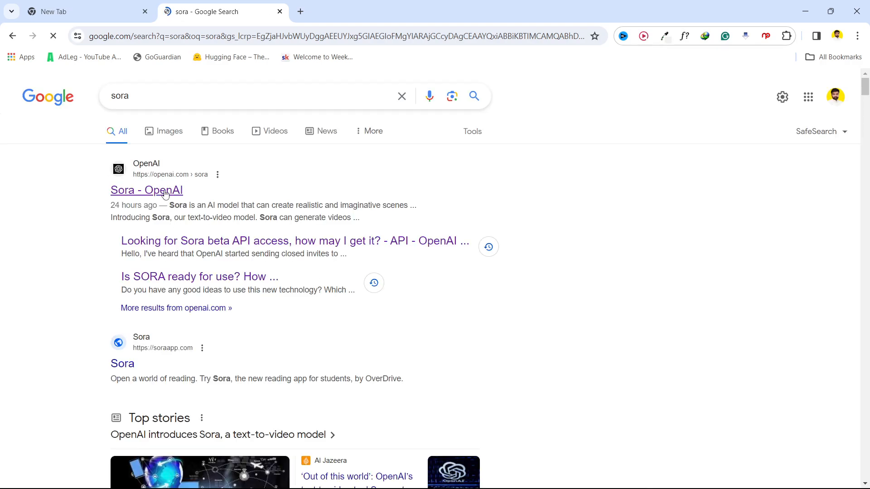
Open the 'Sora - OpenAI' result from the search listings.
left_click(147, 190)
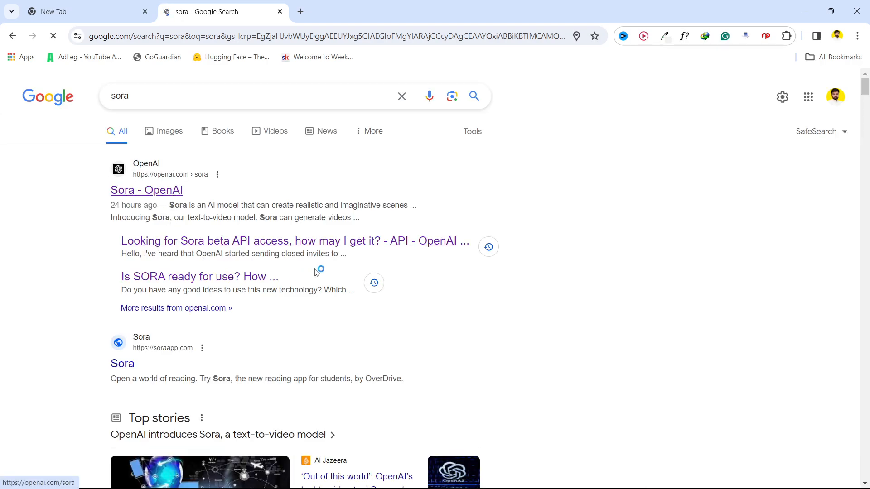
left_click(146, 190)
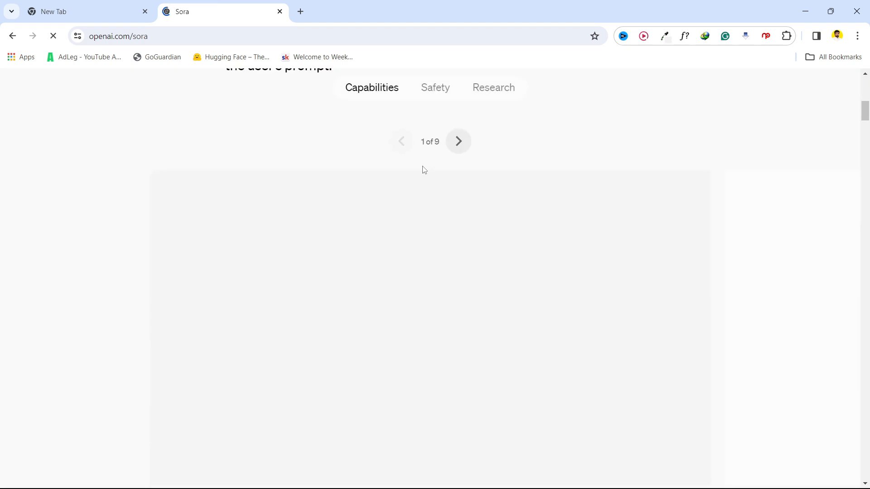
Scroll the Sora page down to the paragraph on red-teamer availability.
scroll("up", 3)
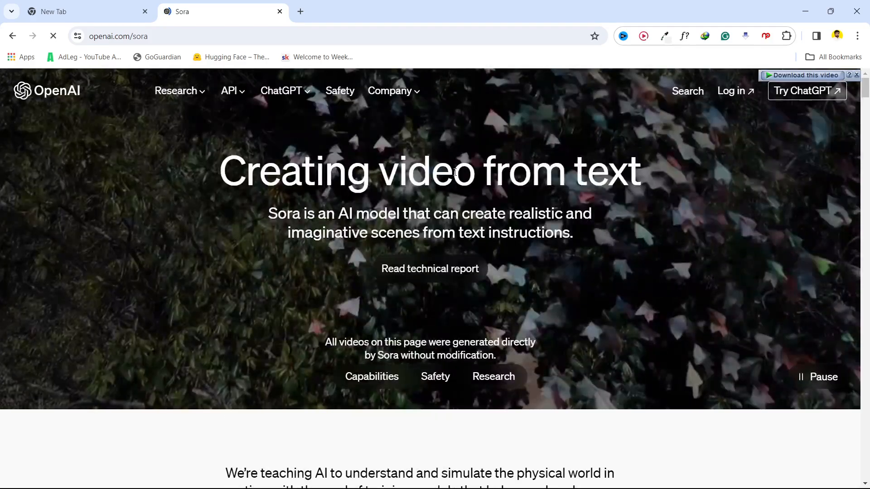
scroll("down", 3)
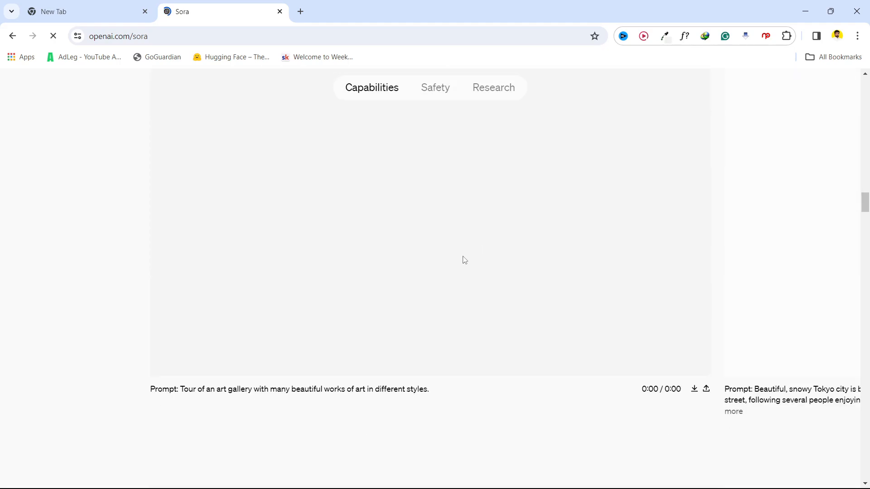
left_click(435, 87)
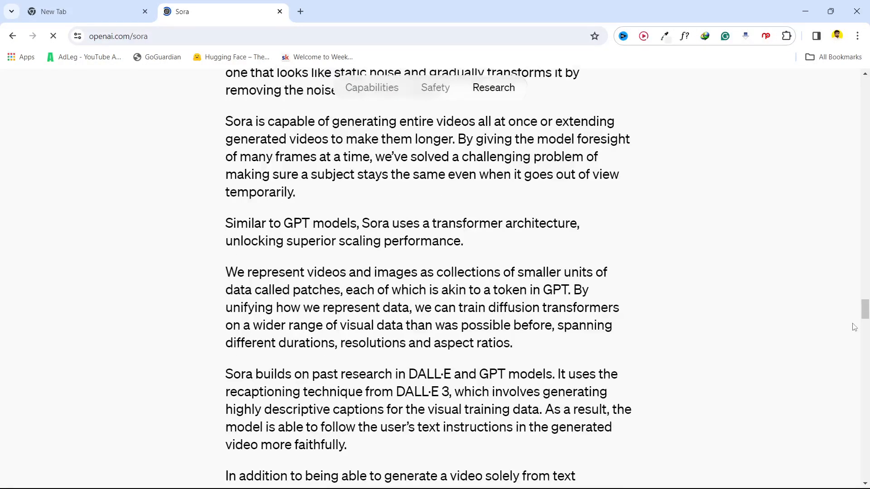
scroll("down", 3)
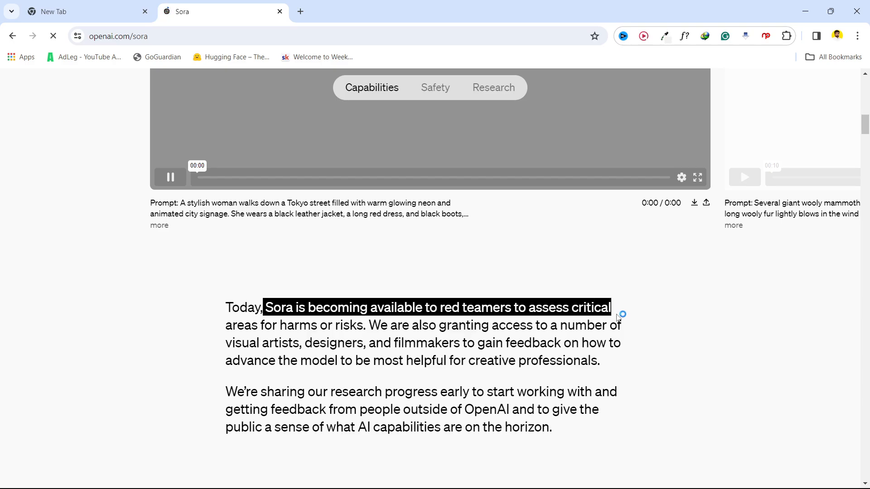
Select the sentence 'Sora is becoming available to red teamers… harms or risks' and switch to the first tab.
left_click_drag(609, 308, 365, 325)
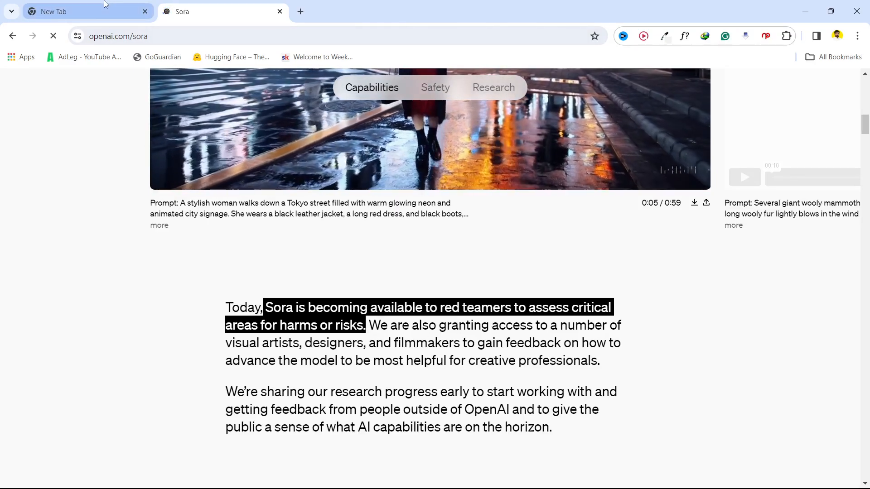
left_click(84, 11)
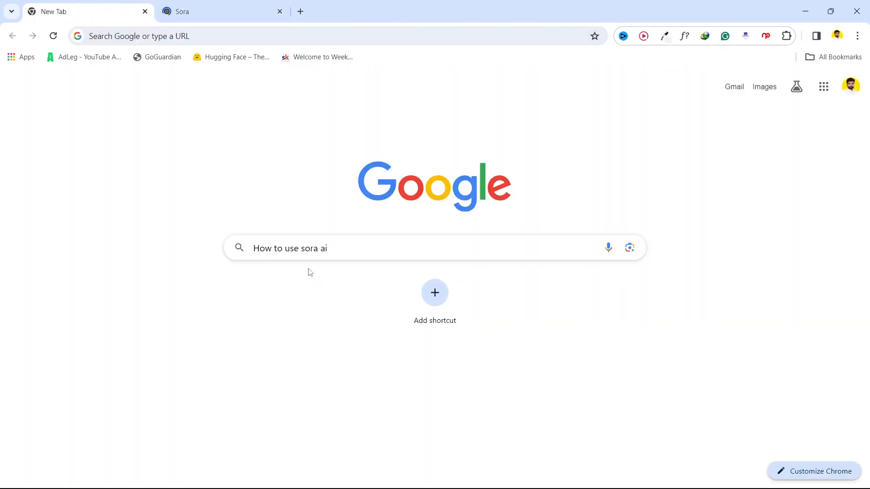